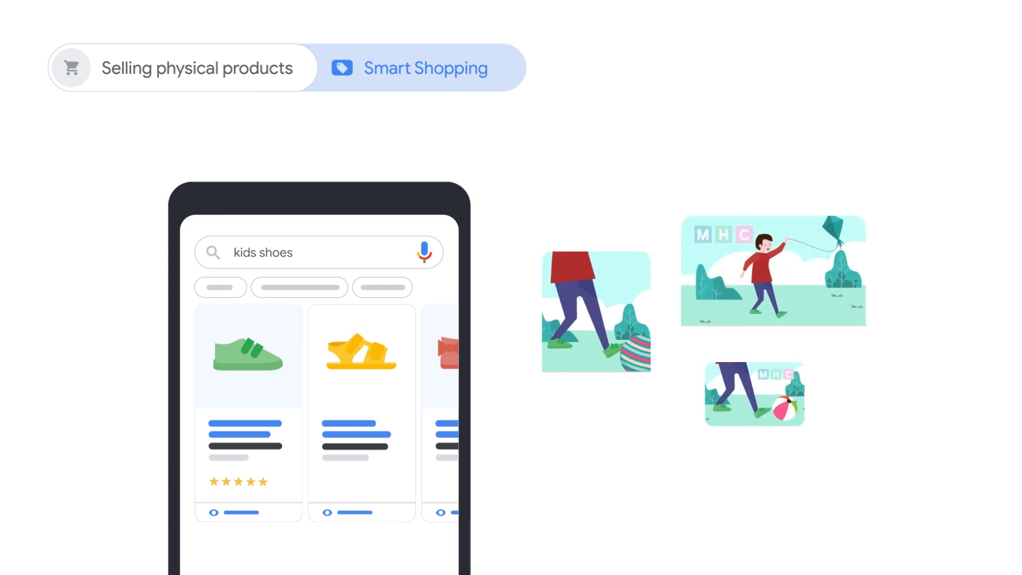
Step: Play the explainer until the Smart Display campaign shows the product images as display ads
{"action": "left_click", "coordinate": [664, 68]}
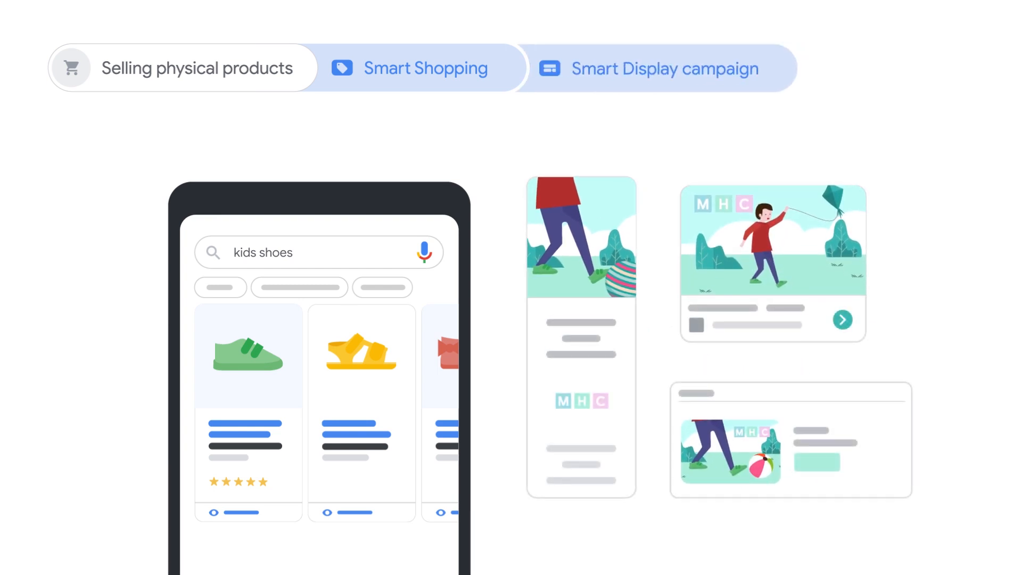